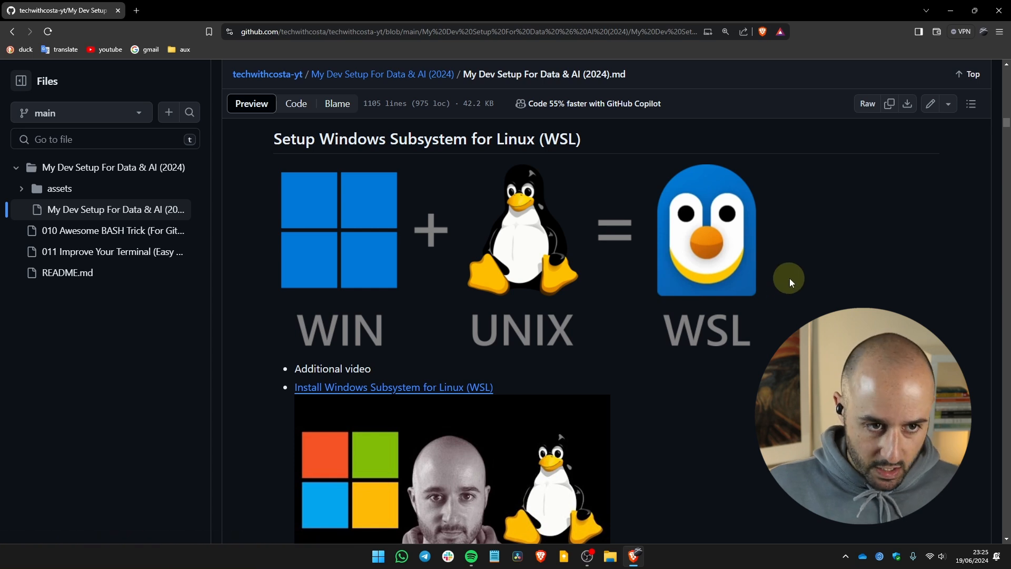
pyautogui.moveTo(779, 282)
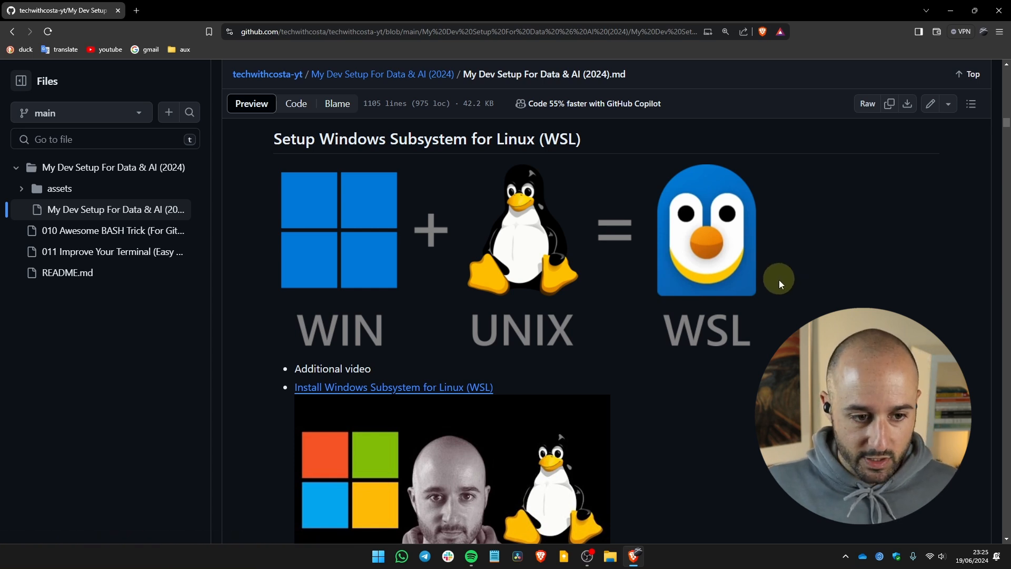
# Scroll the WSL guide README past the banner and Main OS section to Hardware virtualization.
pyautogui.scroll(-3)
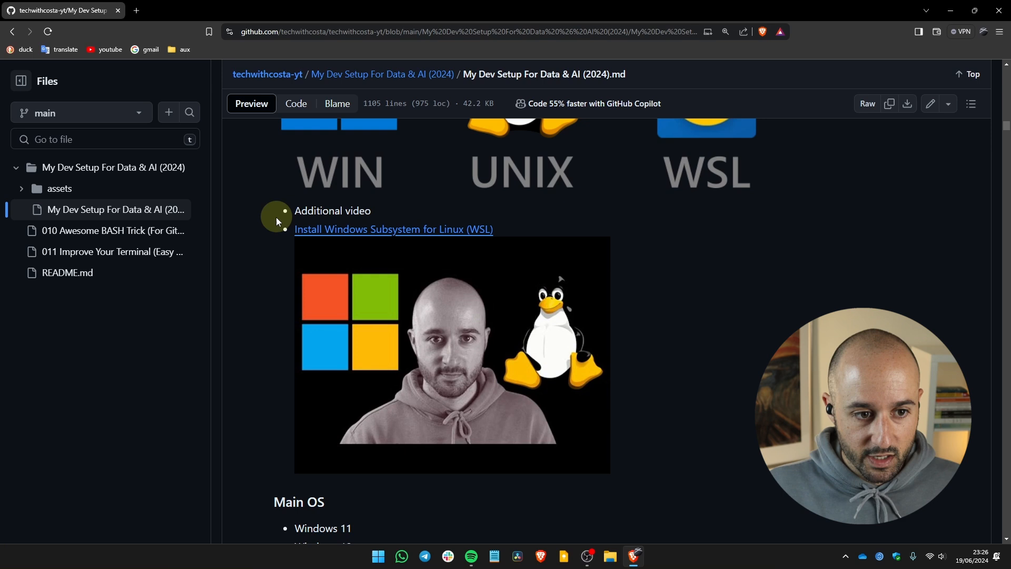
pyautogui.moveTo(442, 331)
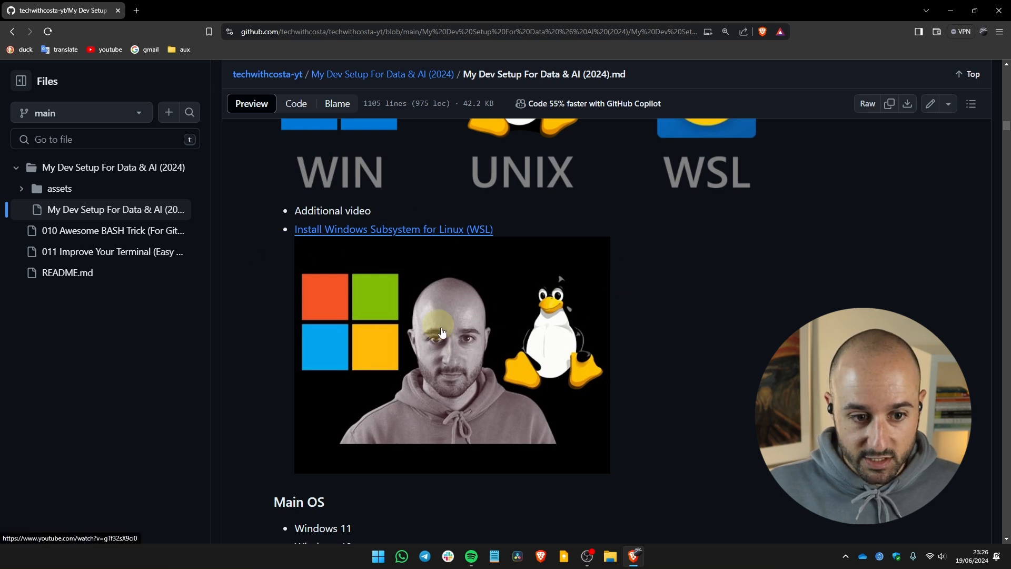
pyautogui.scroll(-3)
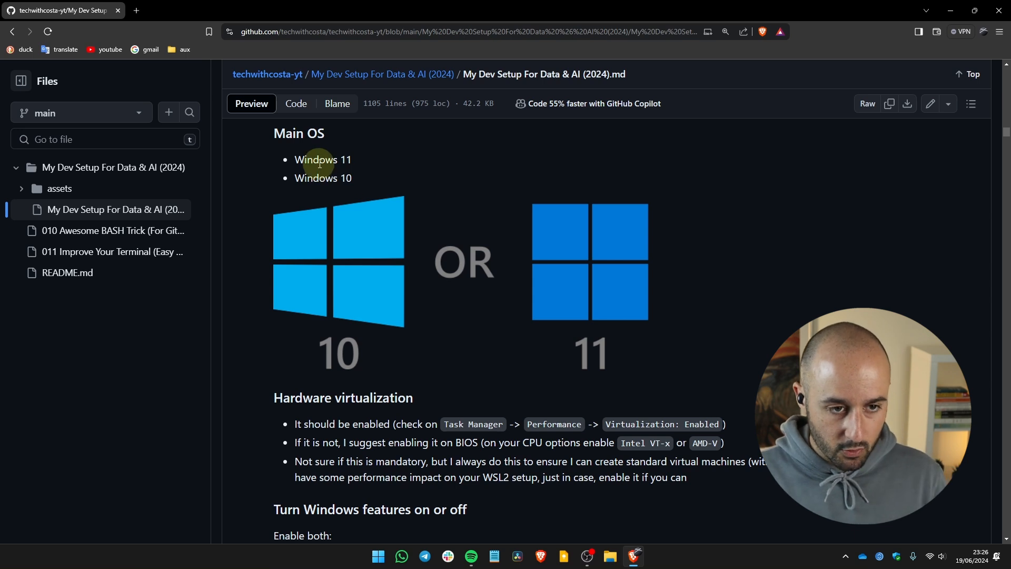
pyautogui.moveTo(423, 219)
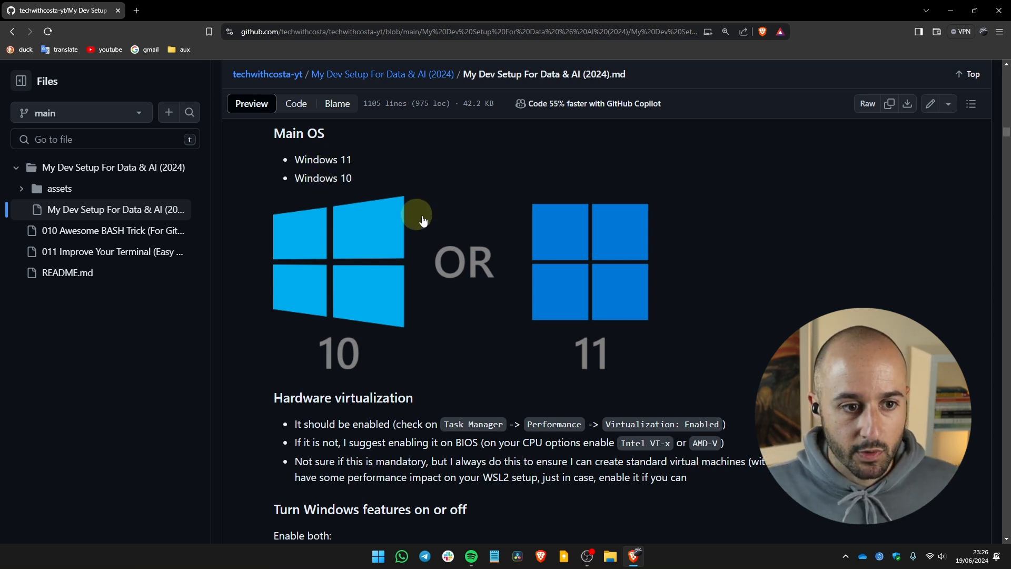
pyautogui.scroll(-3)
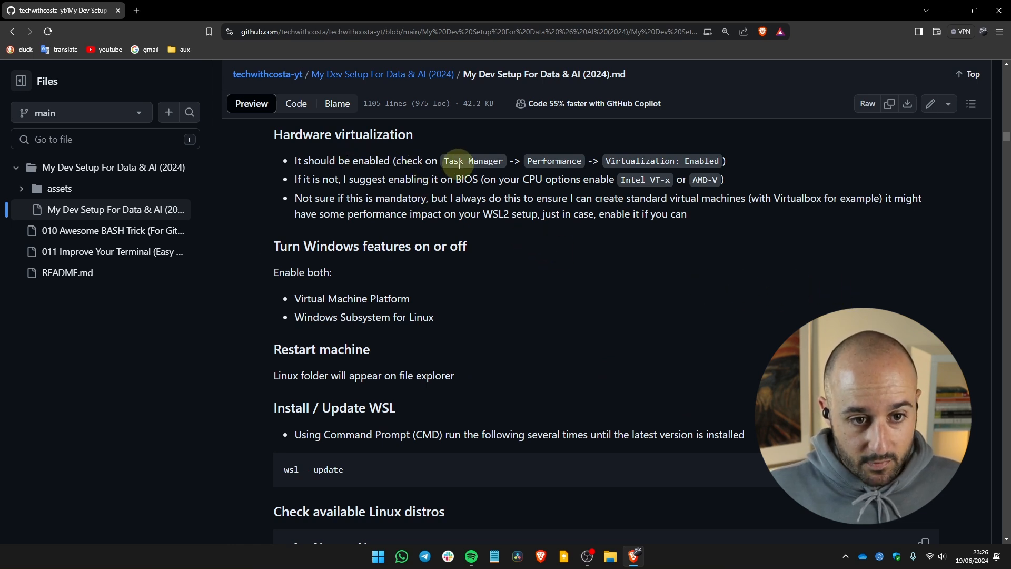
pyautogui.click(378, 560)
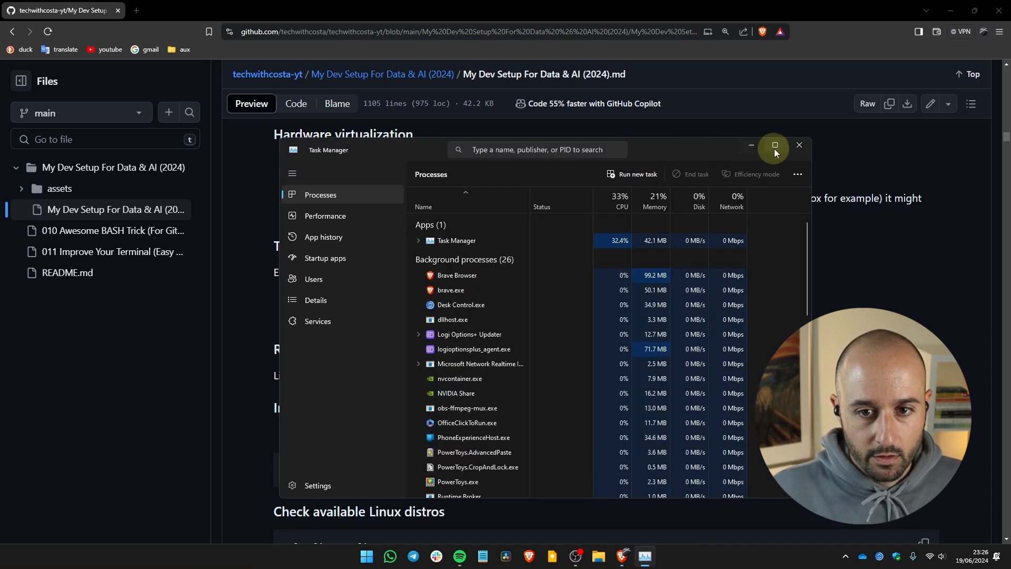
pyautogui.click(773, 145)
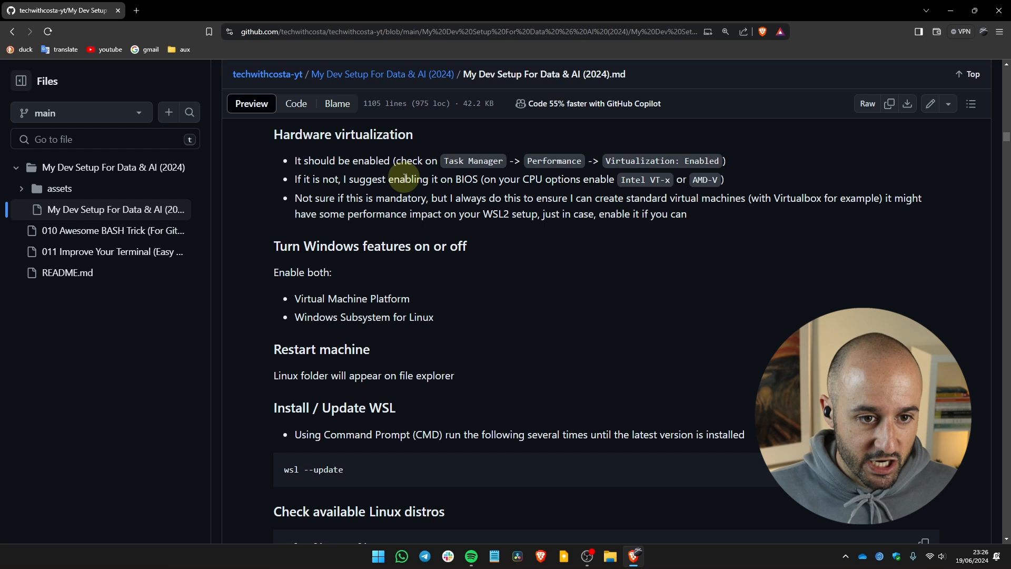
pyautogui.moveTo(494, 184)
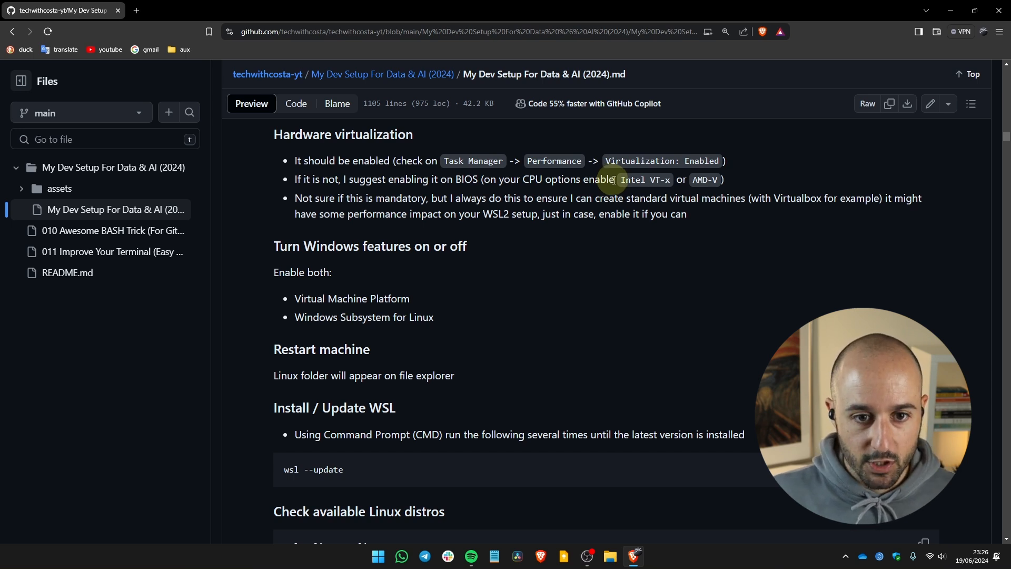
pyautogui.doubleClick(643, 179)
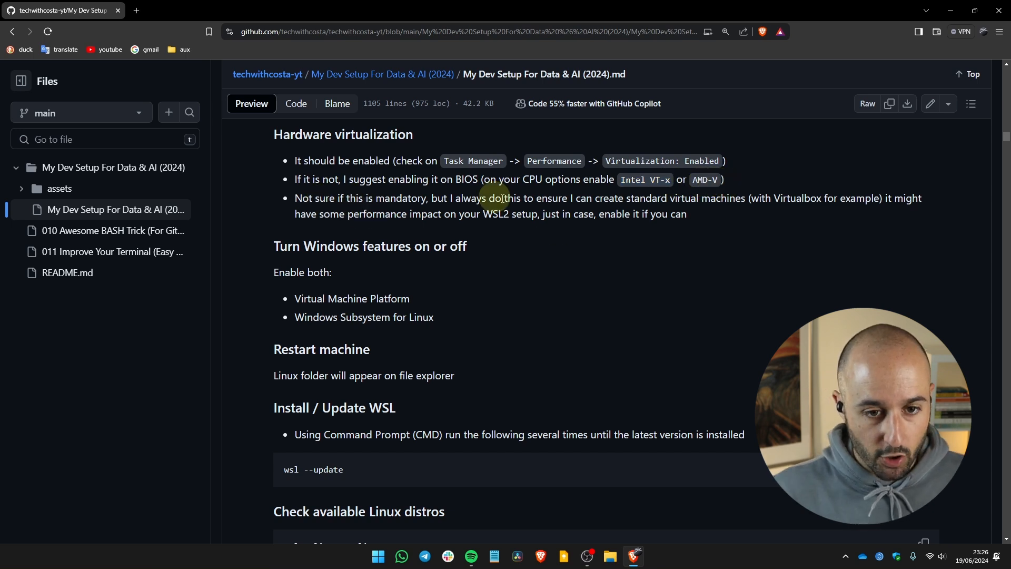
pyautogui.doubleClick(496, 213)
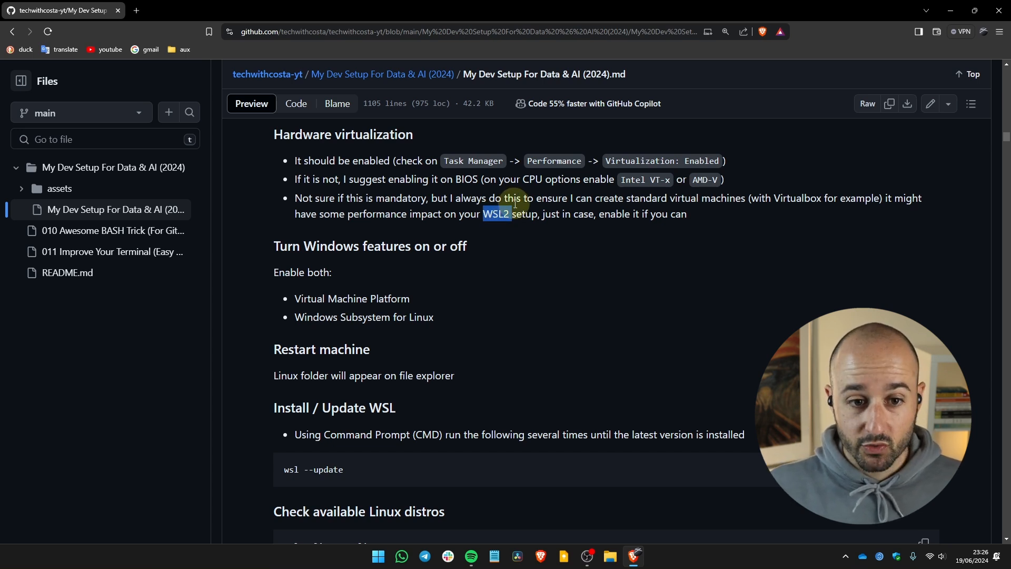
pyautogui.moveTo(641, 202)
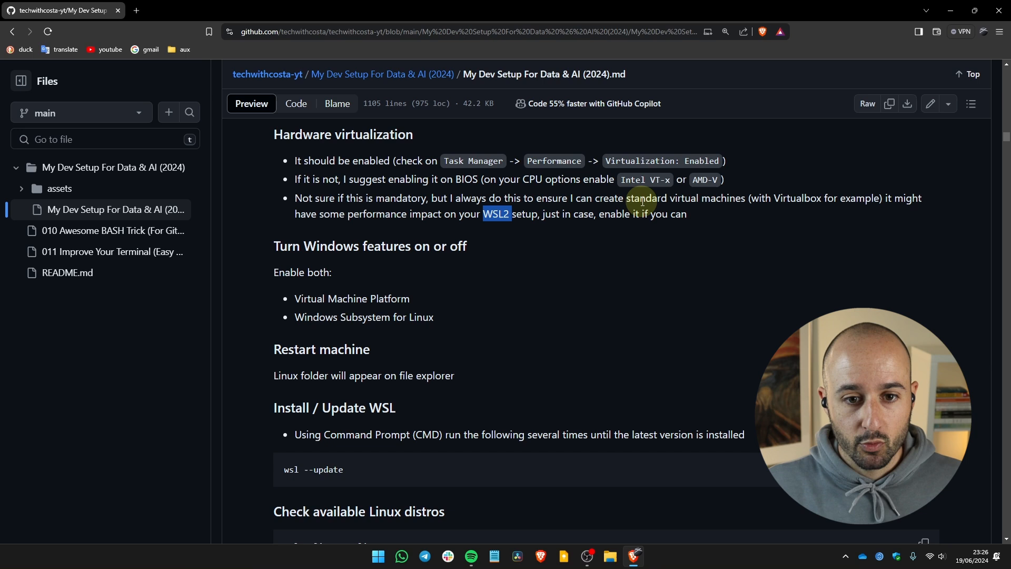
pyautogui.moveTo(755, 213)
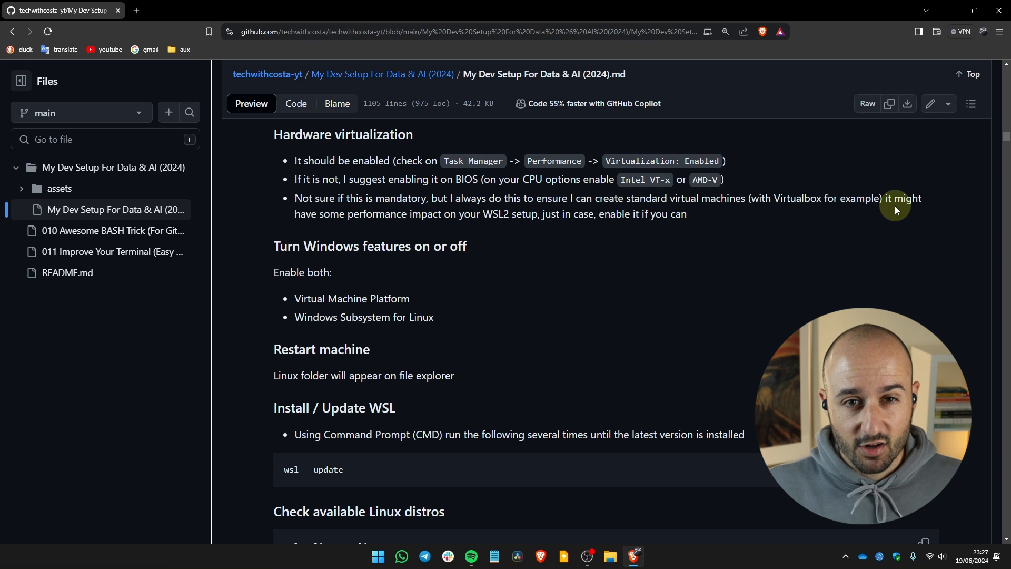
pyautogui.moveTo(362, 216)
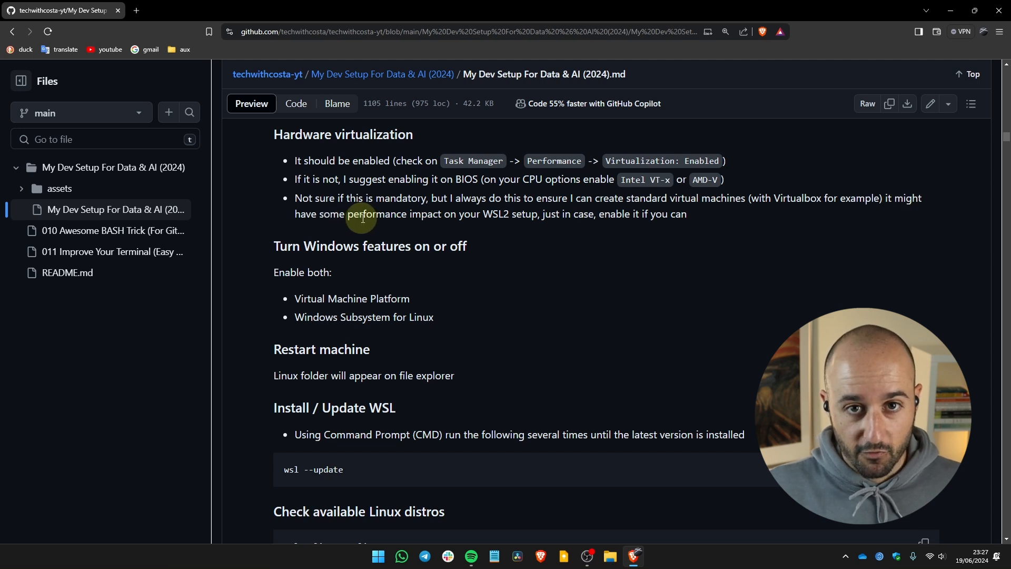
pyautogui.moveTo(480, 218)
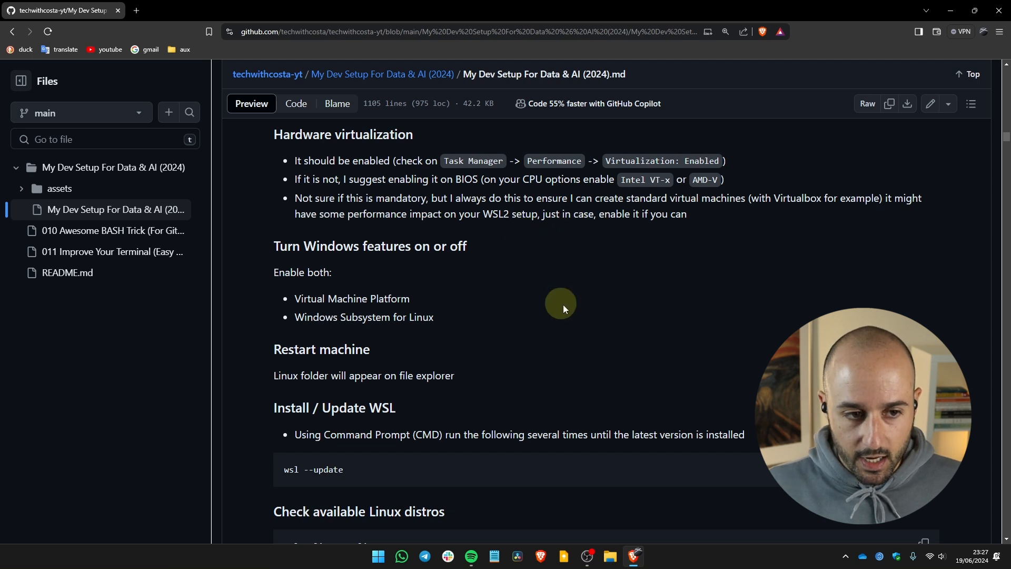
# Tick Windows Subsystem for Linux and Virtual Machine Platform in 'Turn Windows features on or off'.
pyautogui.scroll(-3)
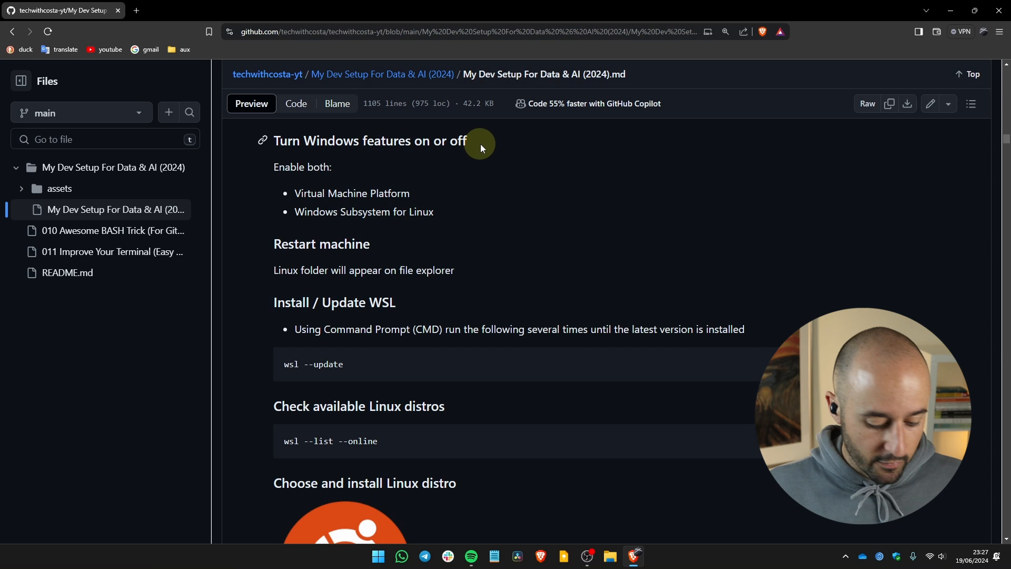
pyautogui.click(378, 555)
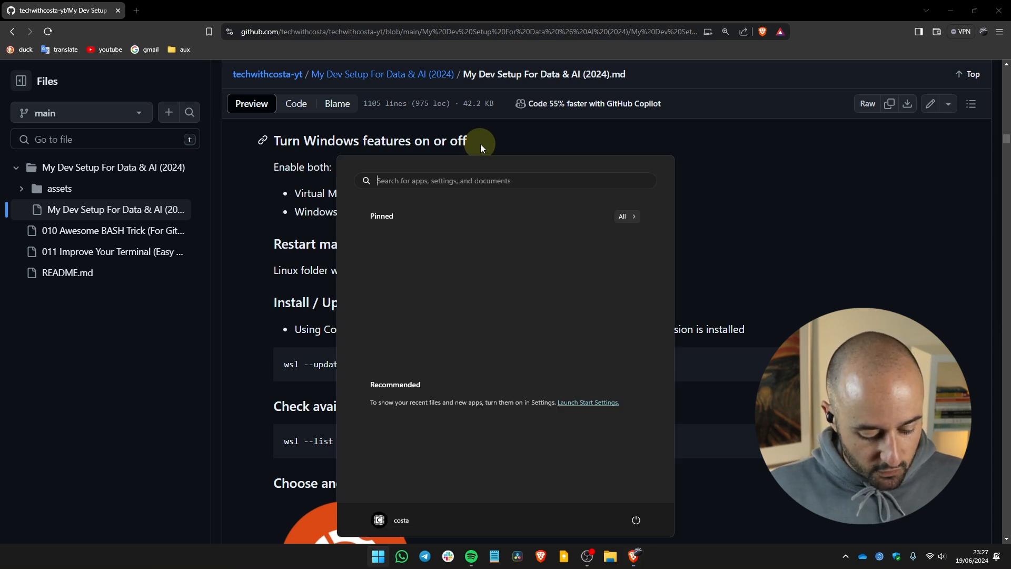
pyautogui.write('turn Windows features on or off')
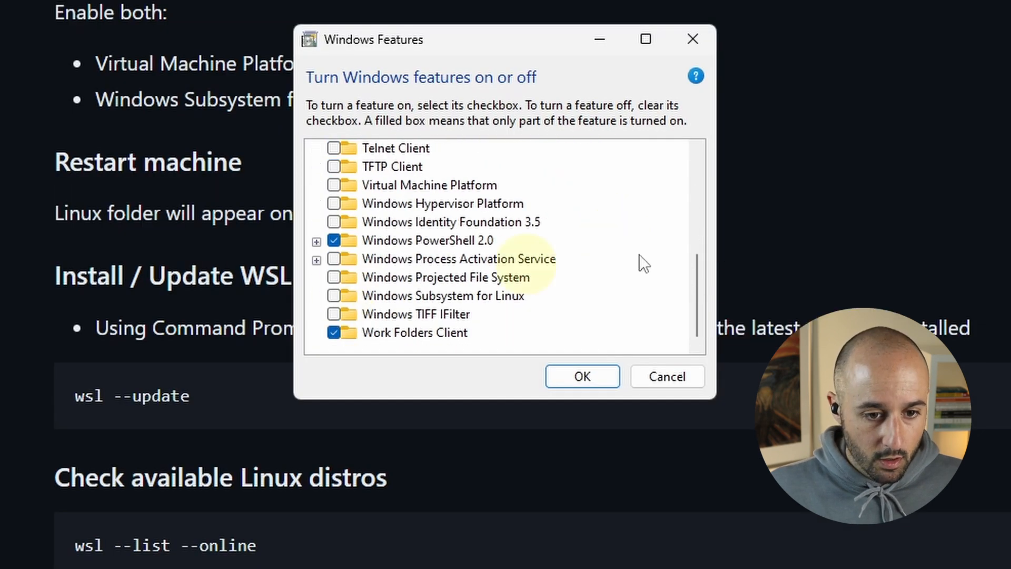
pyautogui.click(342, 296)
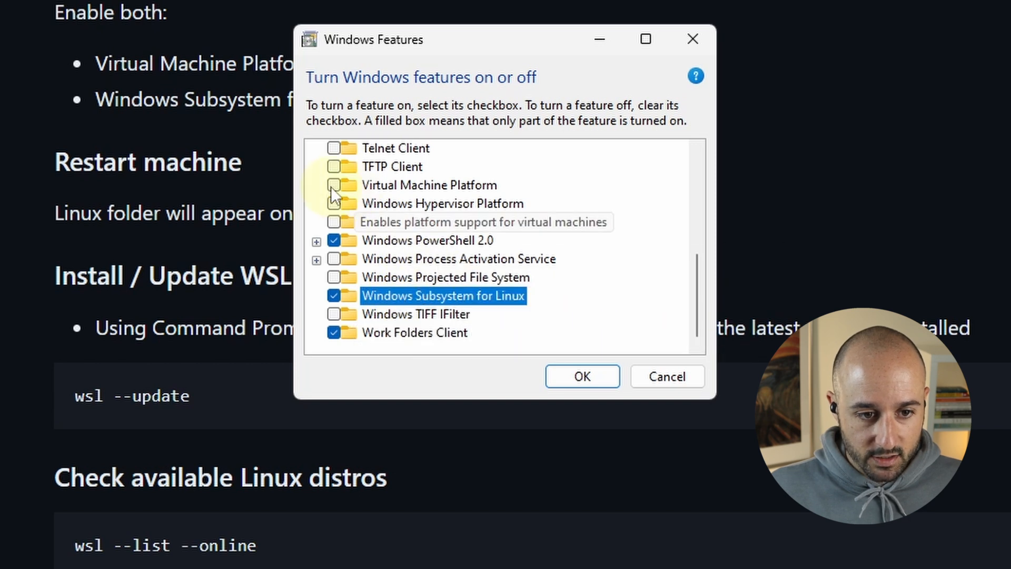
pyautogui.click(334, 184)
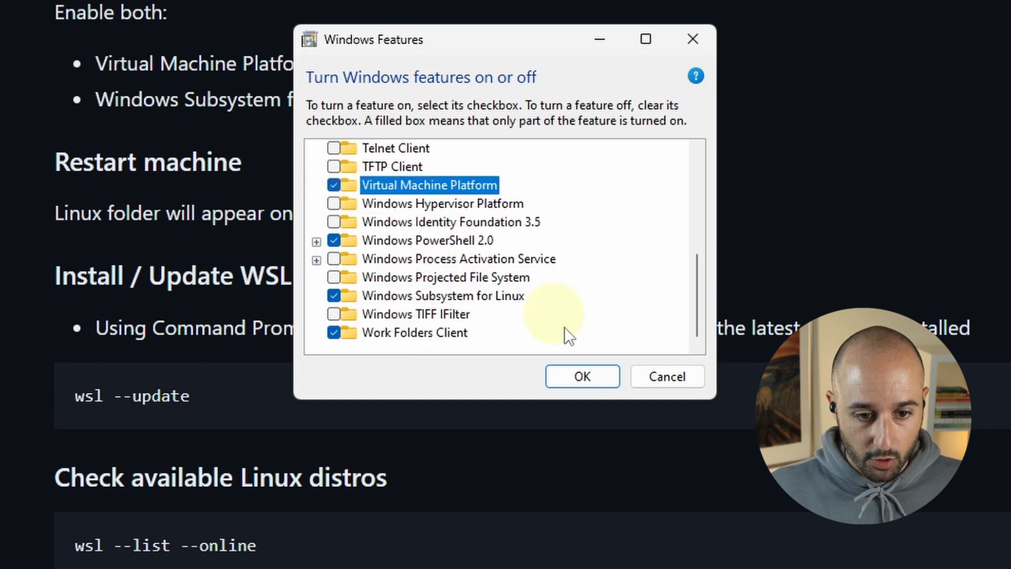
pyautogui.click(581, 376)
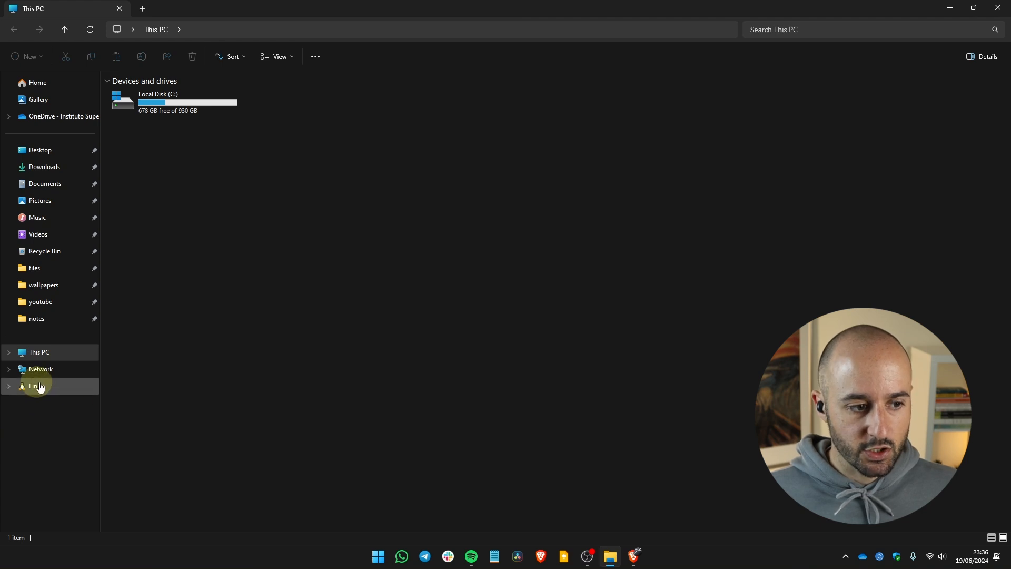
# Open the empty Linux location from File Explorer's navigation pane.
pyautogui.click(36, 385)
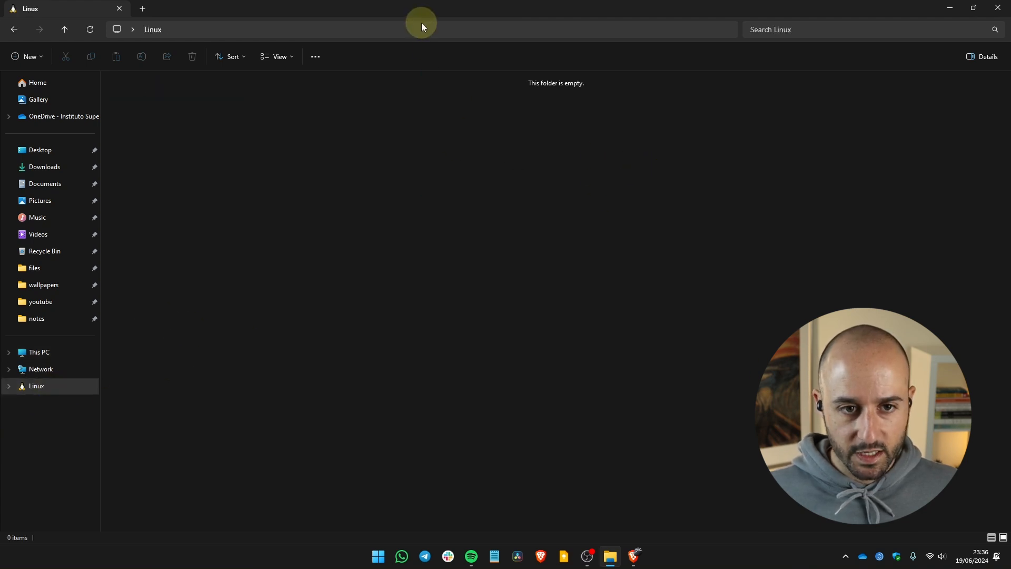
pyautogui.moveTo(699, 196)
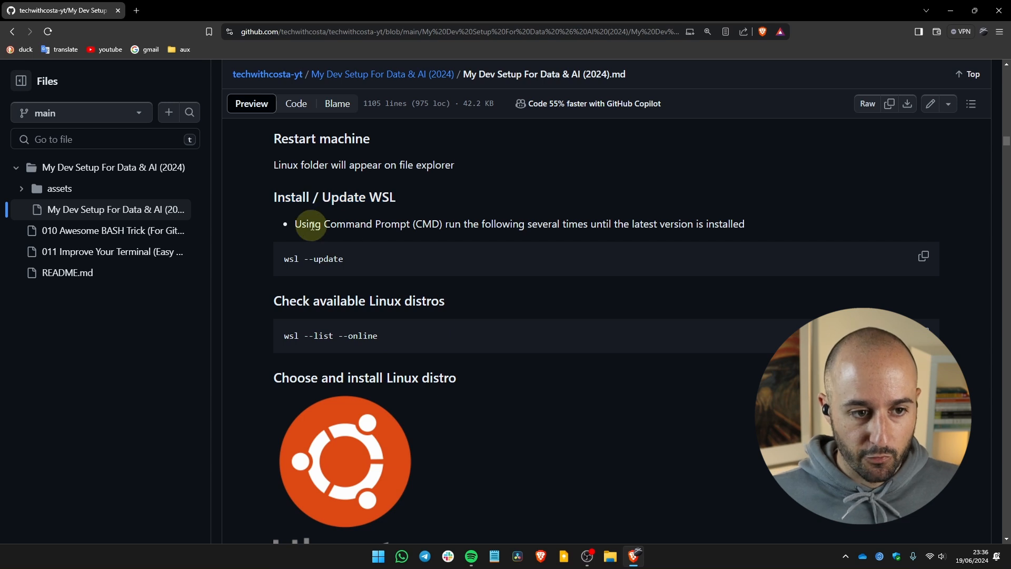
# Bring the guide's Install / Update WSL section with wsl --update into view.
pyautogui.doubleClick(365, 224)
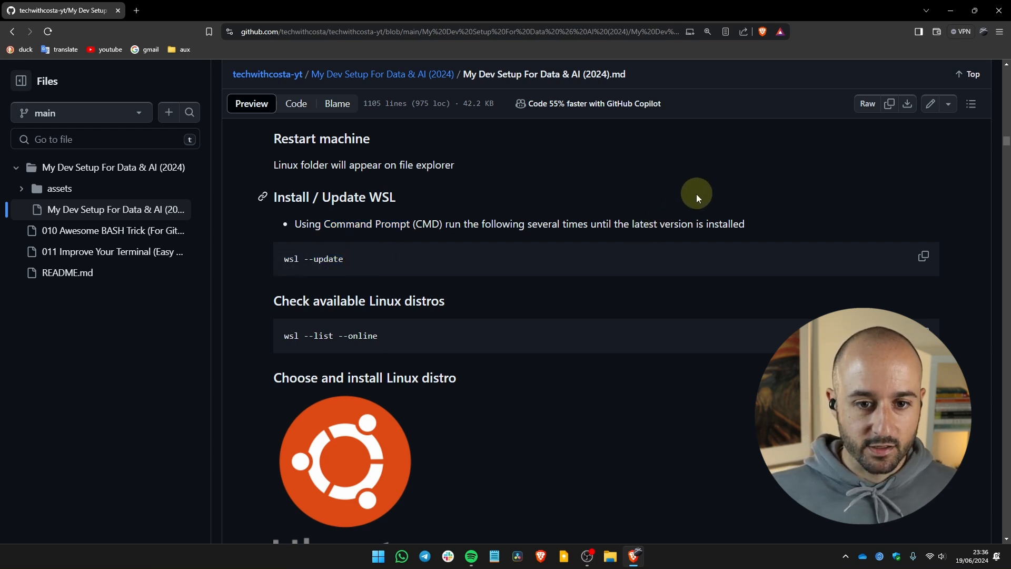
pyautogui.moveTo(328, 306)
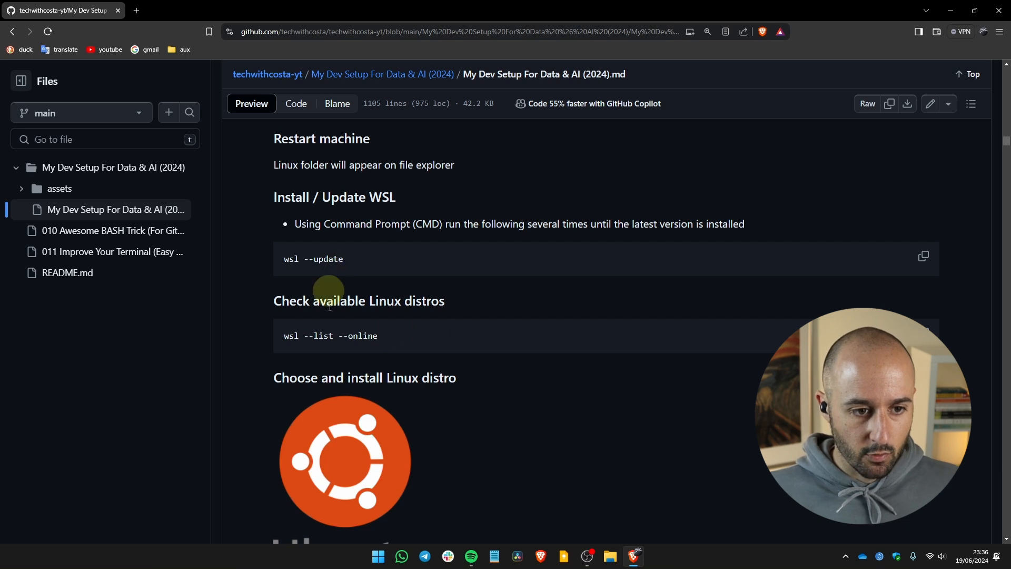
# Run wsl --update in Command Prompt to confirm the latest WSL is installed.
pyautogui.click(378, 556)
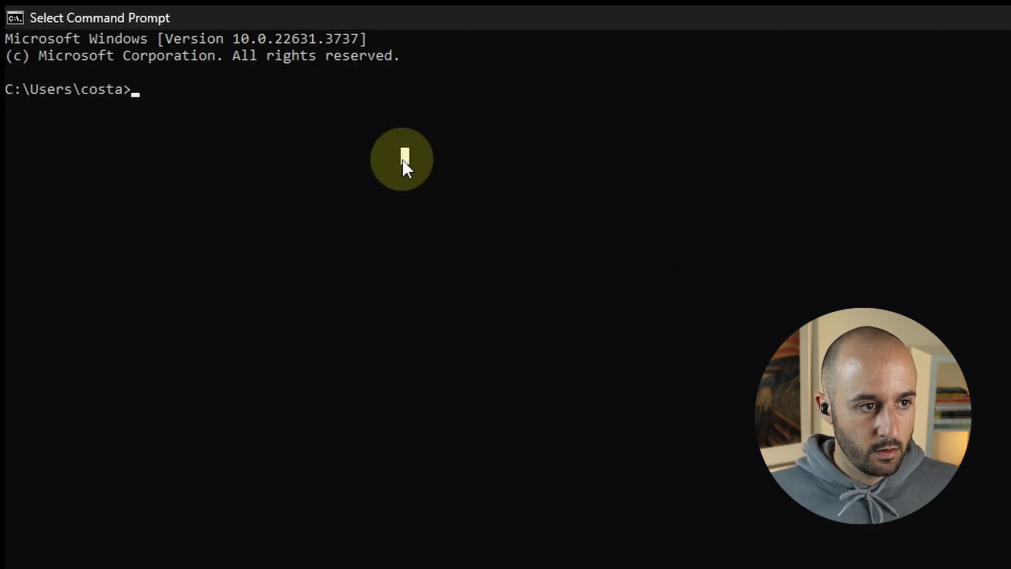
pyautogui.write('wsl --update')
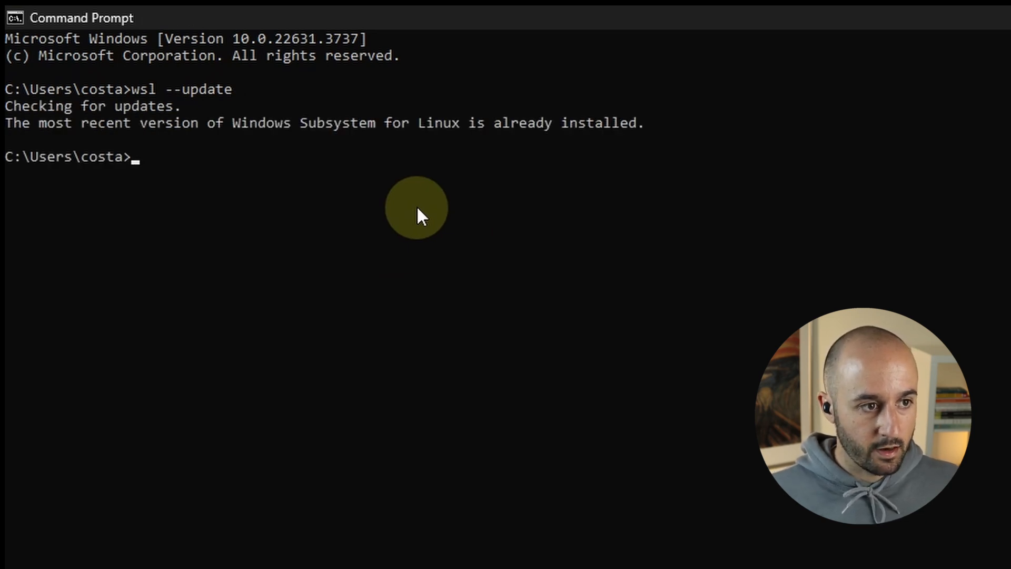
pyautogui.moveTo(100, 116)
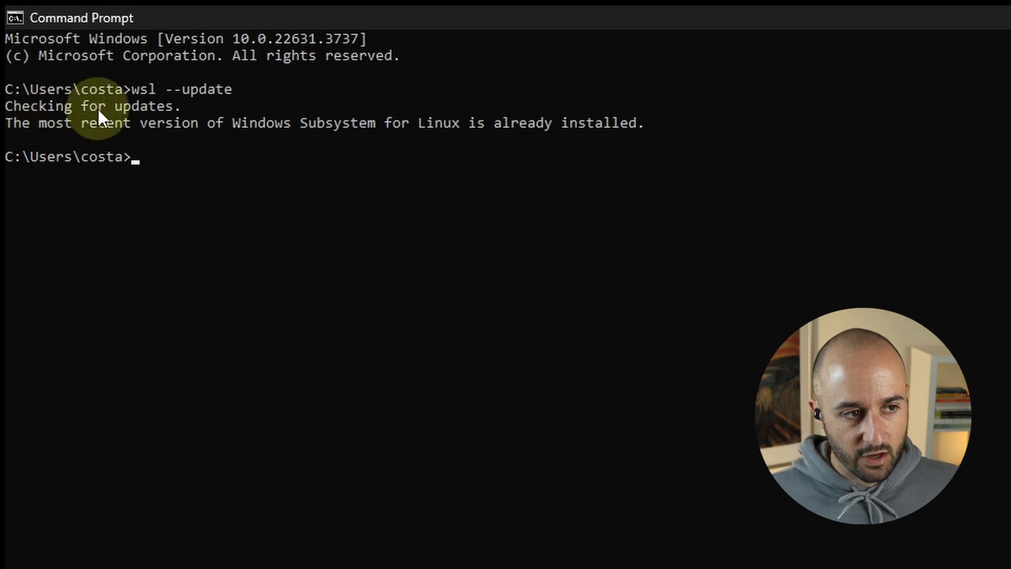
pyautogui.moveTo(310, 132)
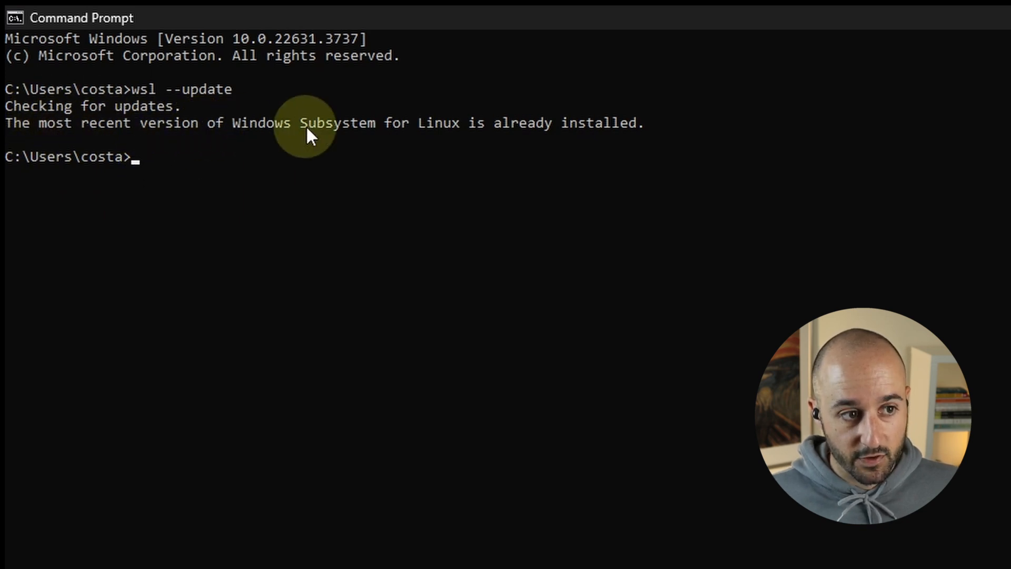
pyautogui.moveTo(586, 315)
pyautogui.write('wsl --update')
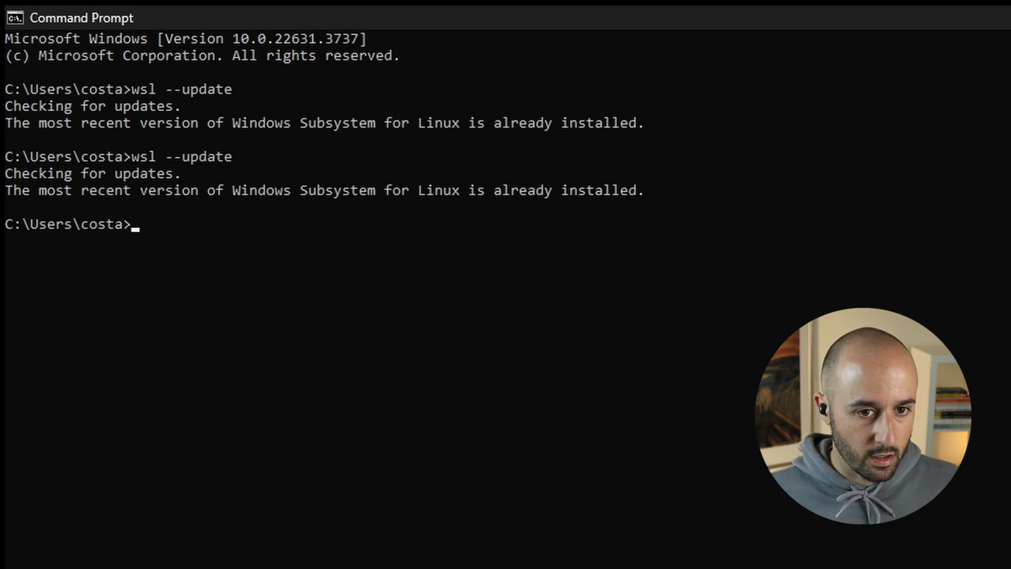
# Run wsl --list --online and select the listed distributions, including Ubuntu-22.04.
pyautogui.click(621, 556)
pyautogui.write('wsl --list --online')
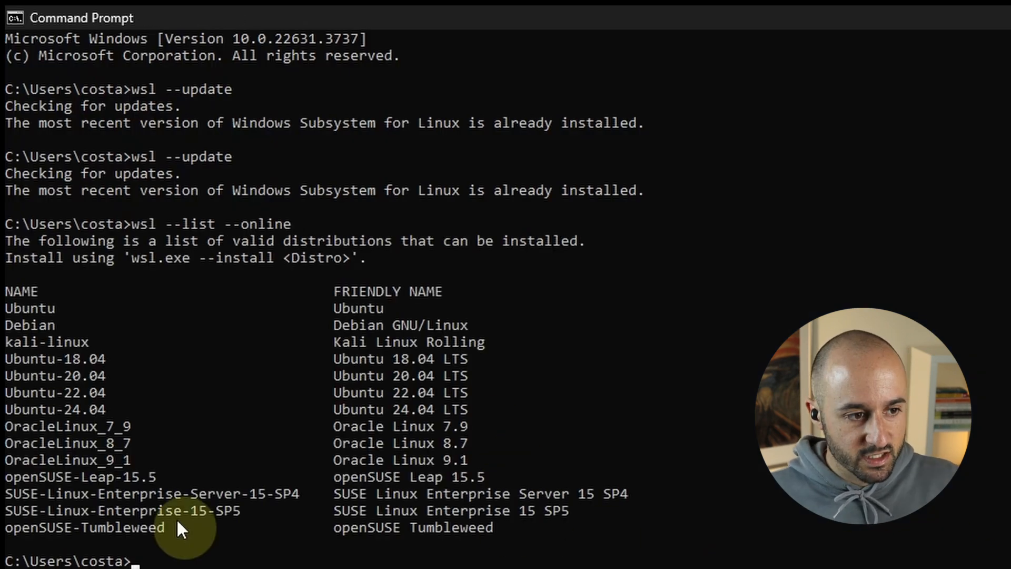
pyautogui.moveTo(6, 303); pyautogui.dragTo(174, 528)
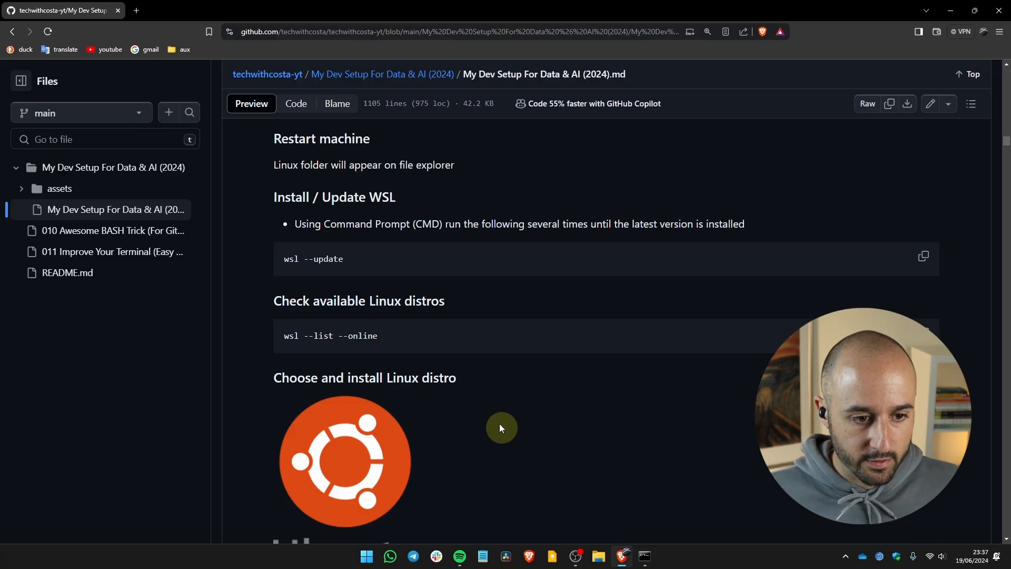
# Select the wsl --install -d Ubuntu-22.04 line under 'Choose and install Linux distro'.
pyautogui.scroll(-3)
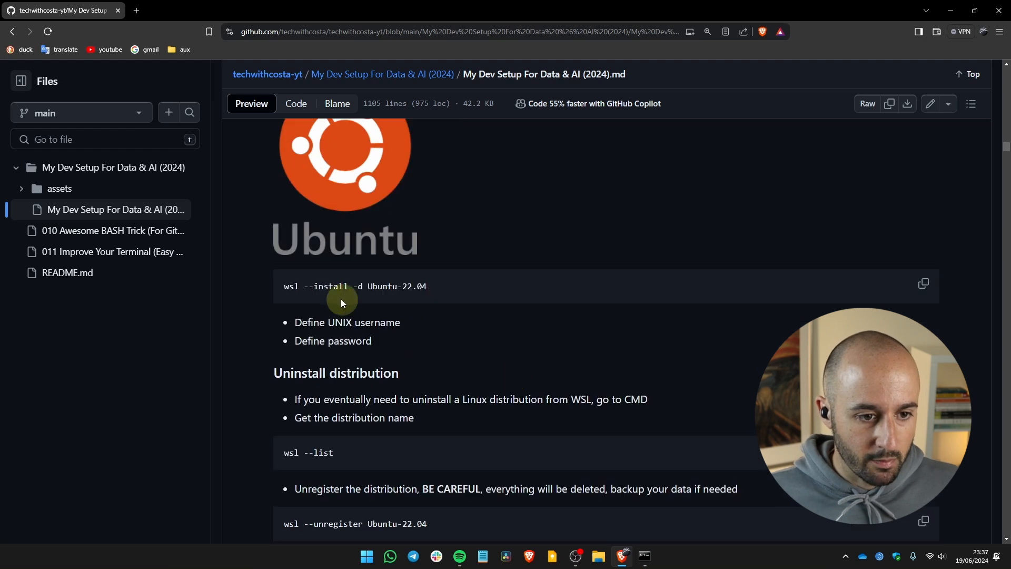
pyautogui.doubleClick(381, 286)
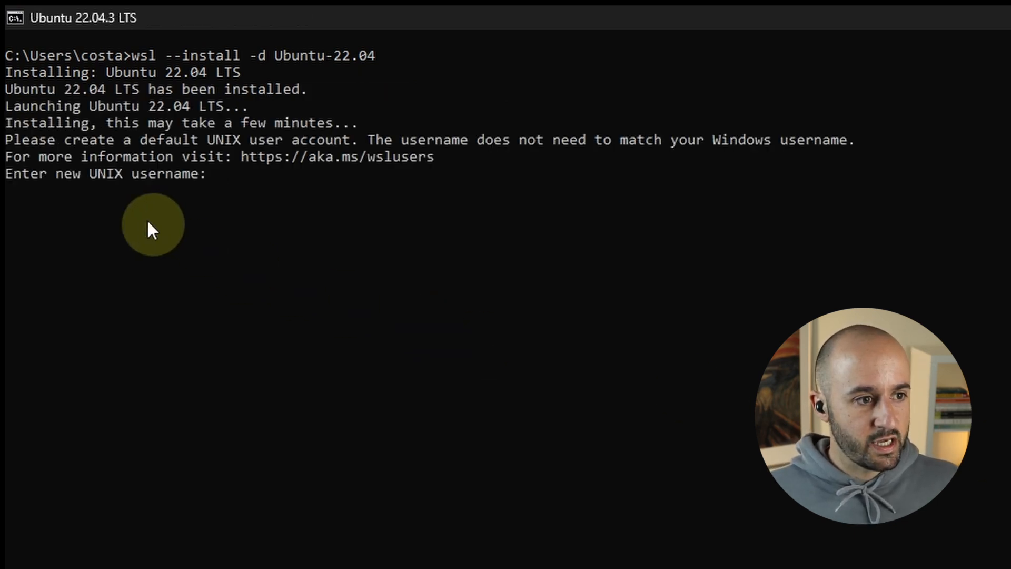
pyautogui.moveTo(961, 494)
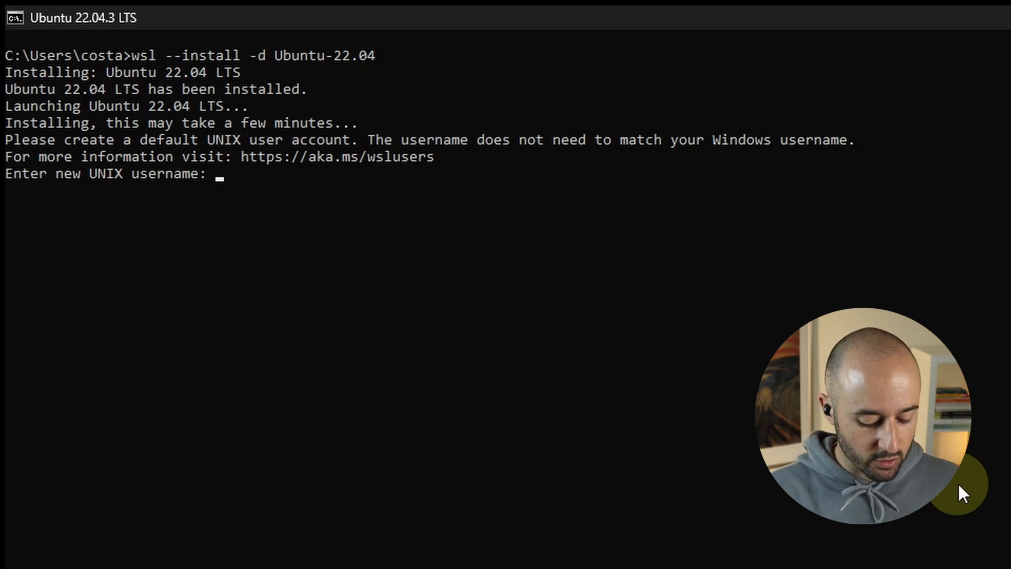
# Enter 'costa' as the new UNIX username for Ubuntu 22.04.
pyautogui.write('costa')
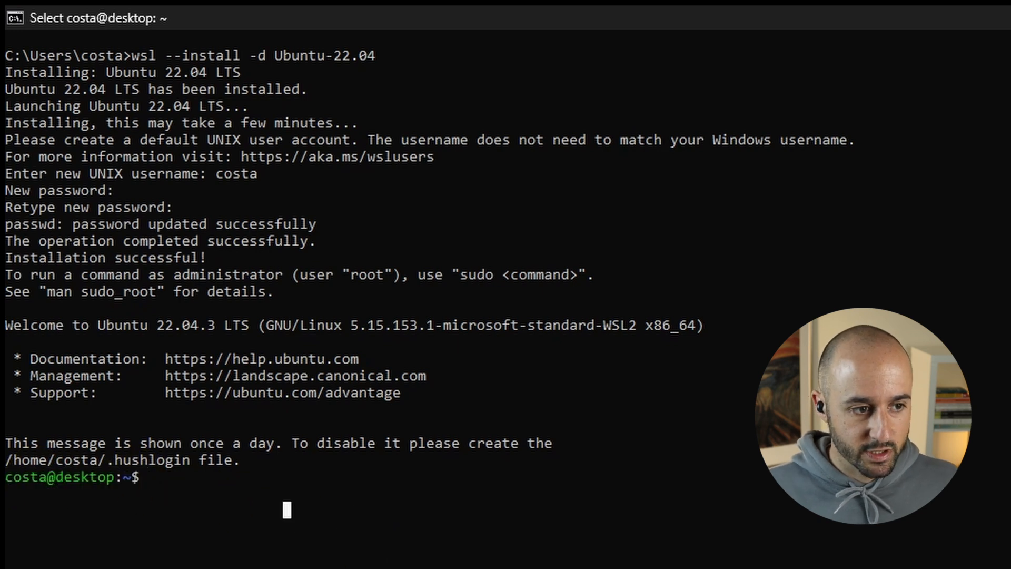
# Change to the Linux root directory with cd / in the Ubuntu shell.
pyautogui.write('cd /')
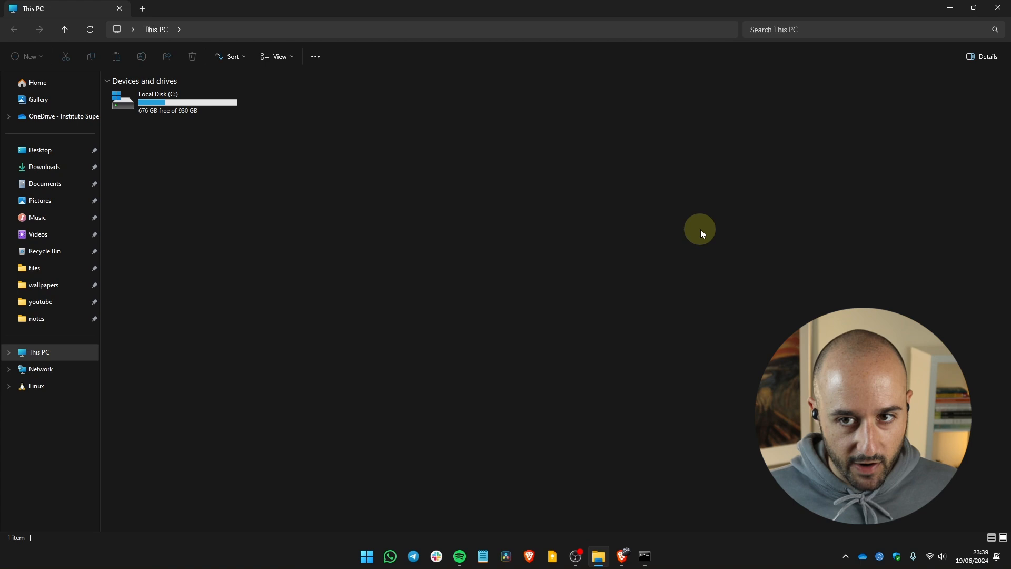
# View Ubuntu-22.04's root folders under the Linux location, then return to the guide.
pyautogui.click(36, 385)
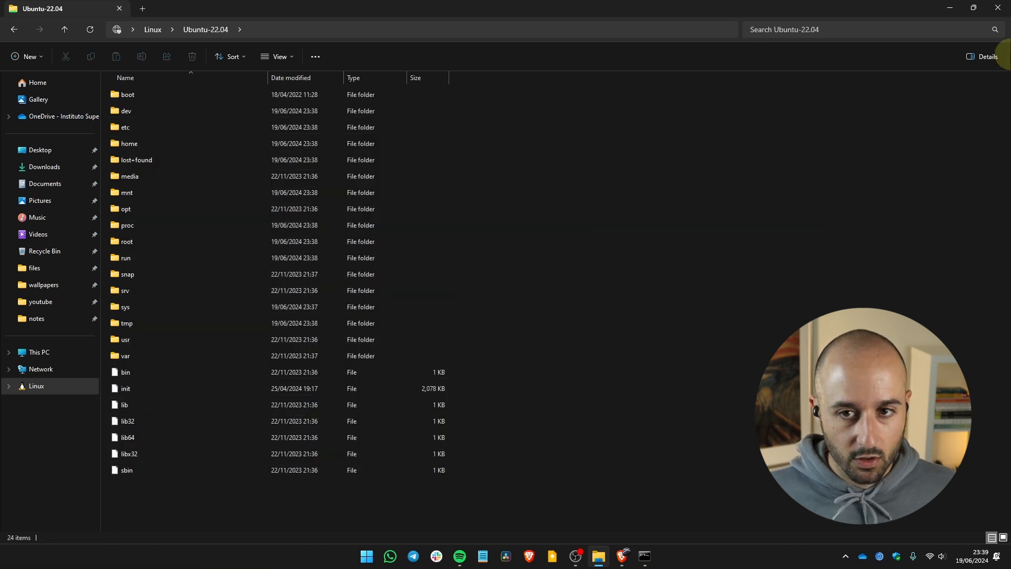
pyautogui.click(643, 556)
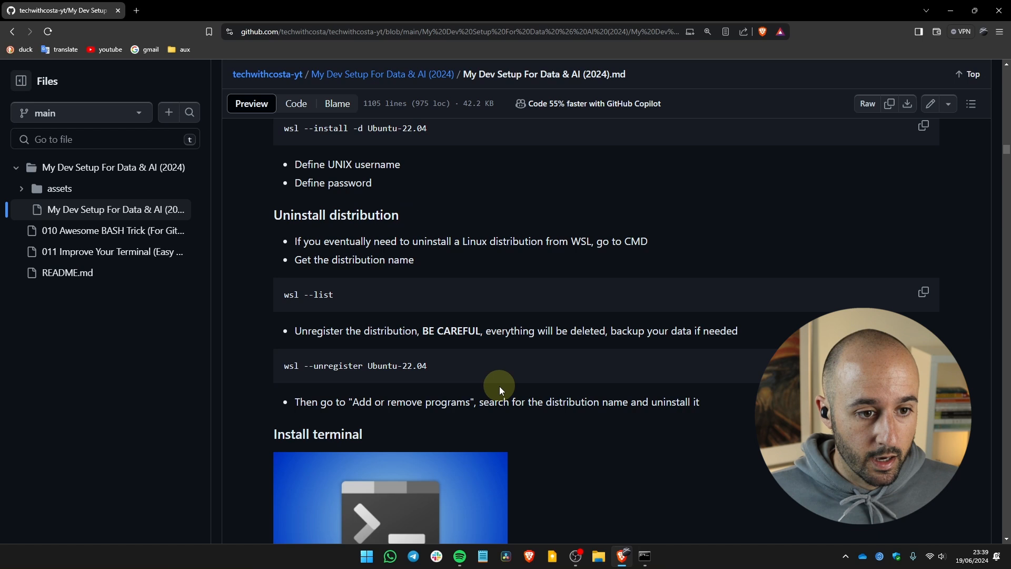
# Scroll the GitHub guide to 'Uninstall distribution' and select the wsl --list command.
pyautogui.scroll(-3)
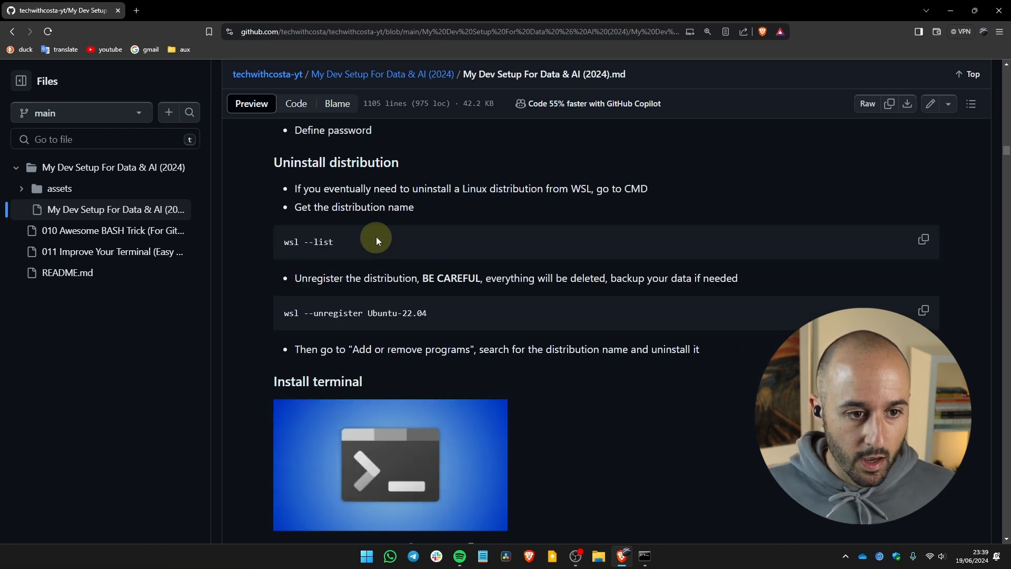
pyautogui.click(643, 560)
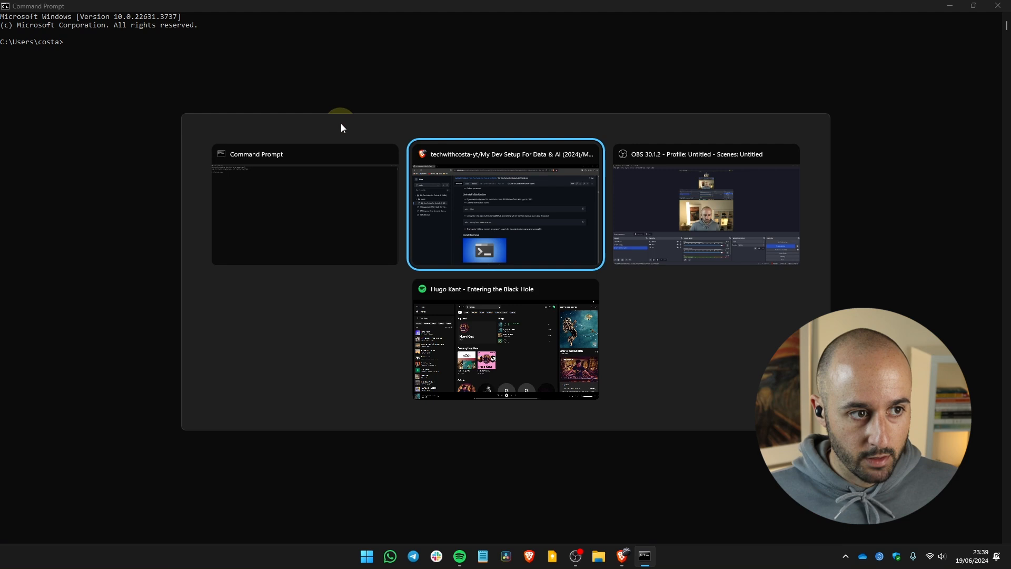
pyautogui.click(505, 206)
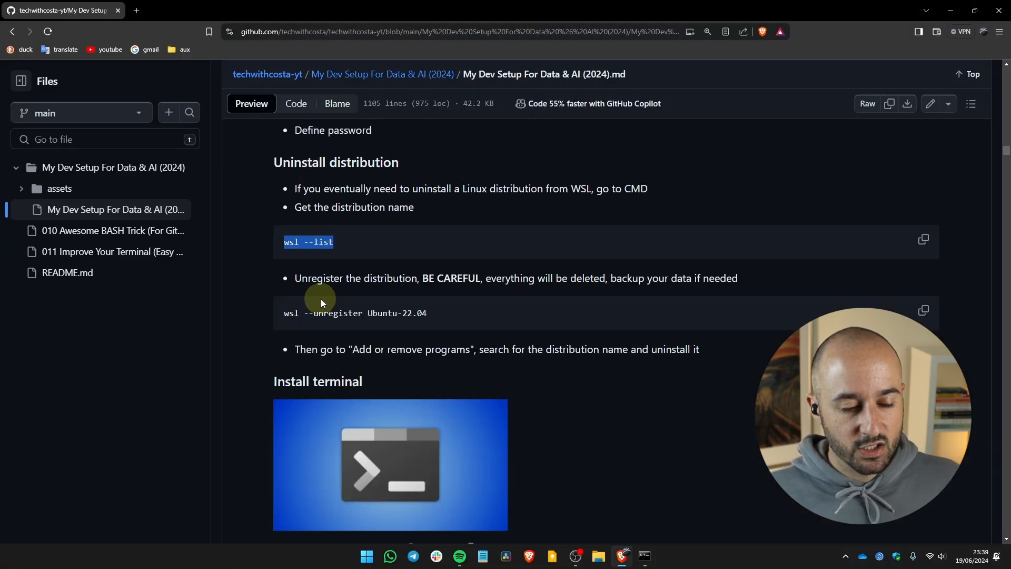
# Select Ubuntu-22.04 in the wsl --unregister line, then view Settings' Installed apps list.
pyautogui.doubleClick(322, 312)
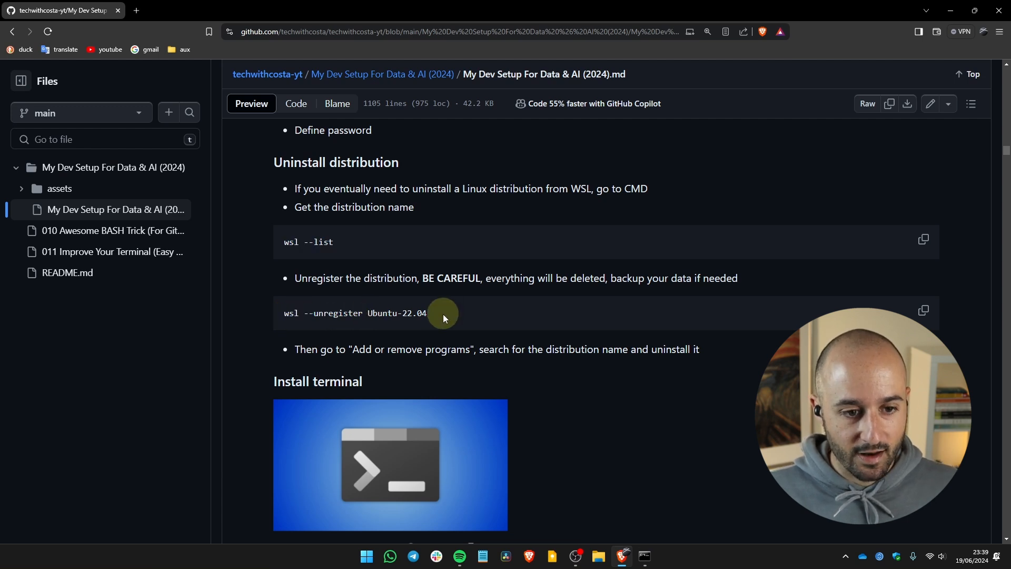
pyautogui.moveTo(428, 341)
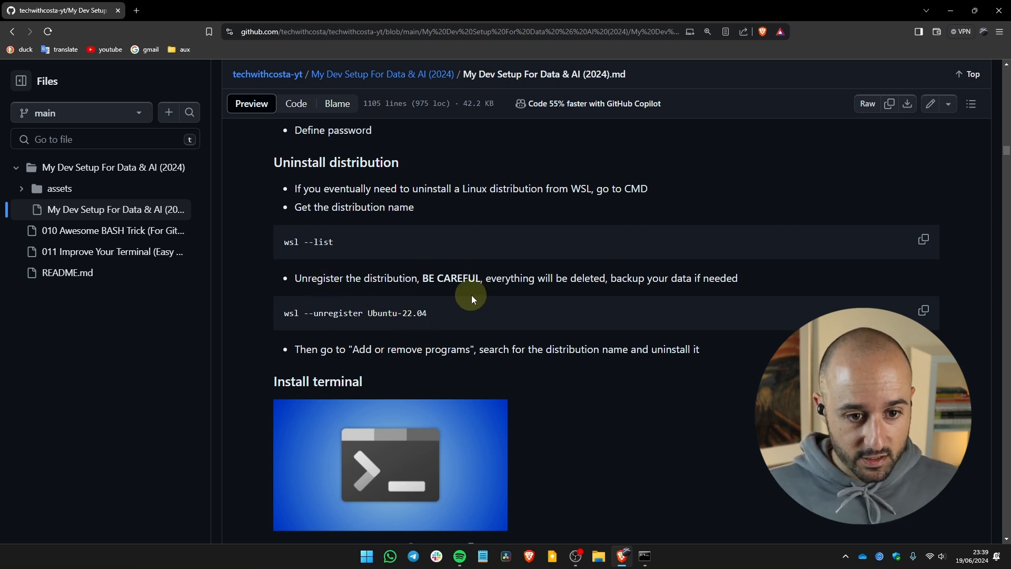
pyautogui.moveTo(469, 305)
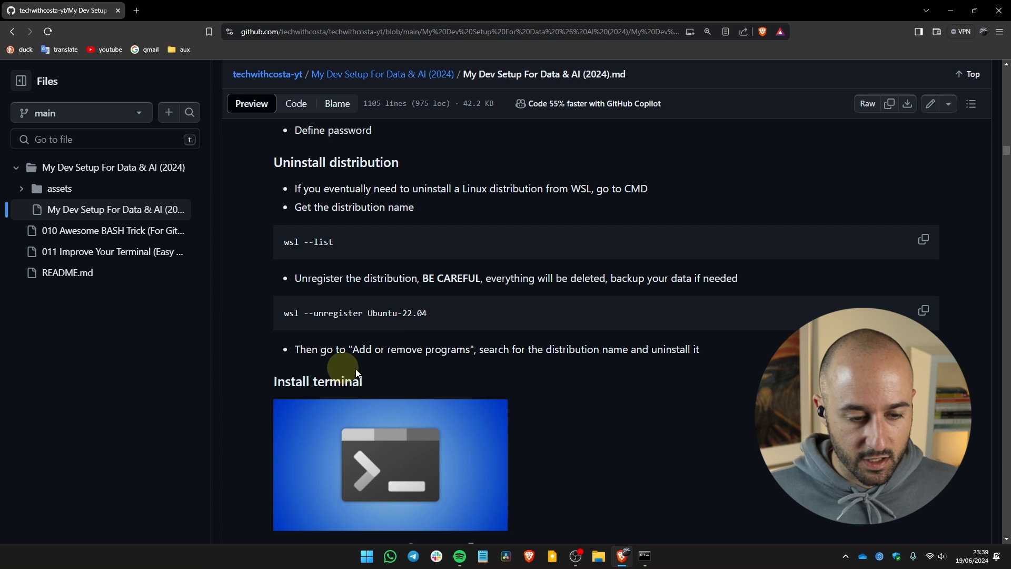
pyautogui.moveTo(353, 325)
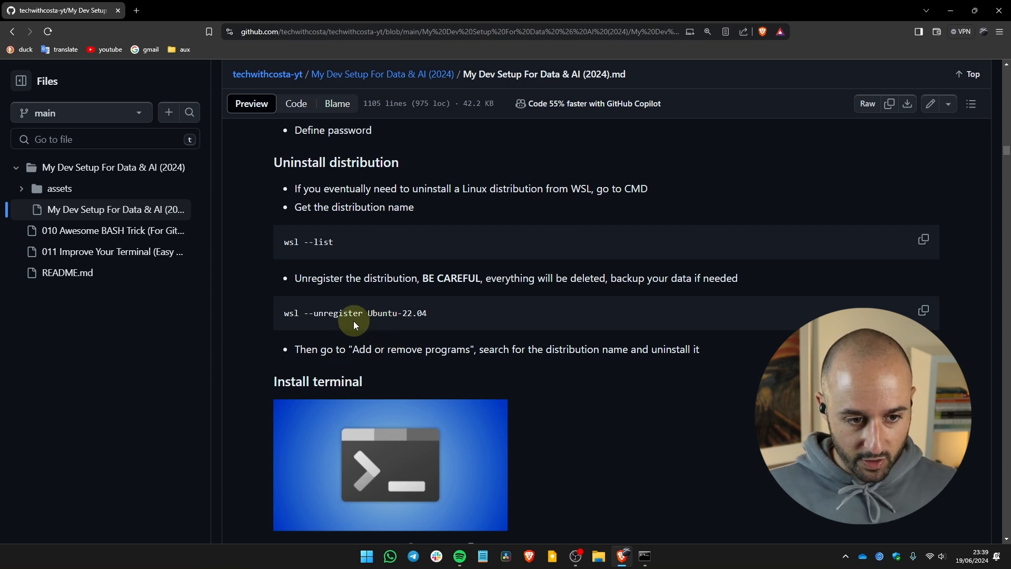
pyautogui.click(366, 556)
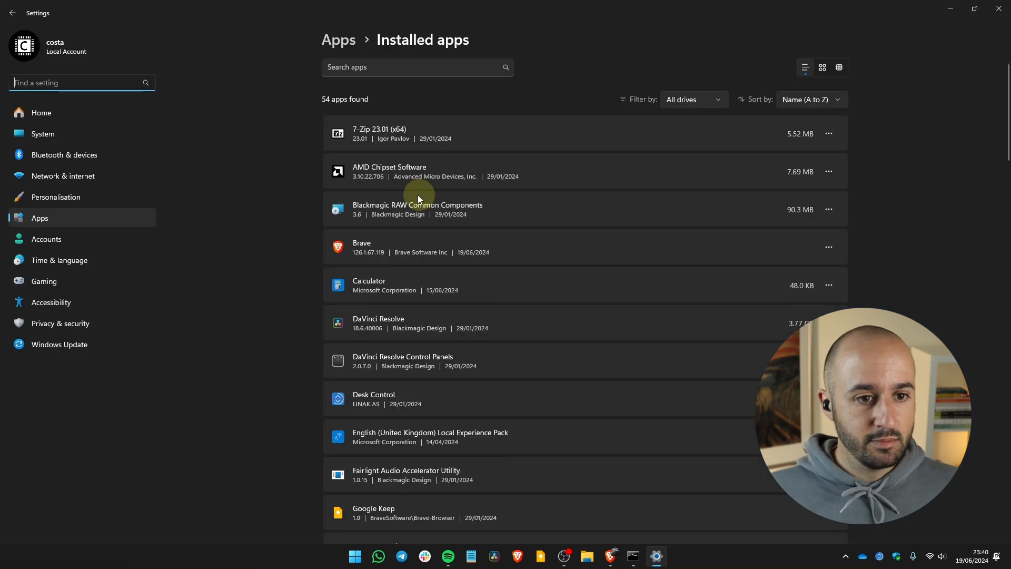
# Filter installed apps by 'ubu' and show Ubuntu 22.04.3 LTS's uninstall option.
pyautogui.write('ubu')
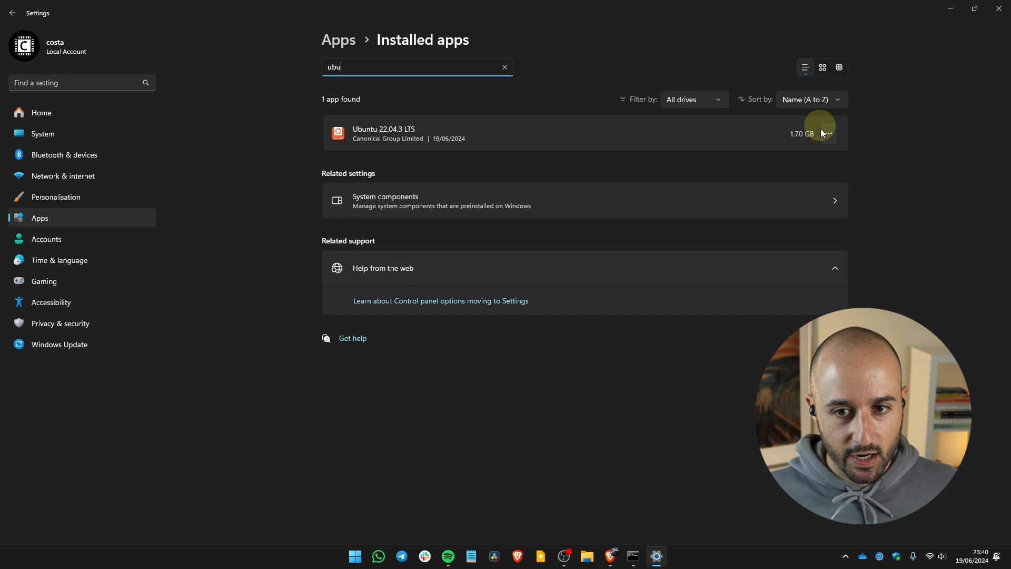
pyautogui.click(829, 133)
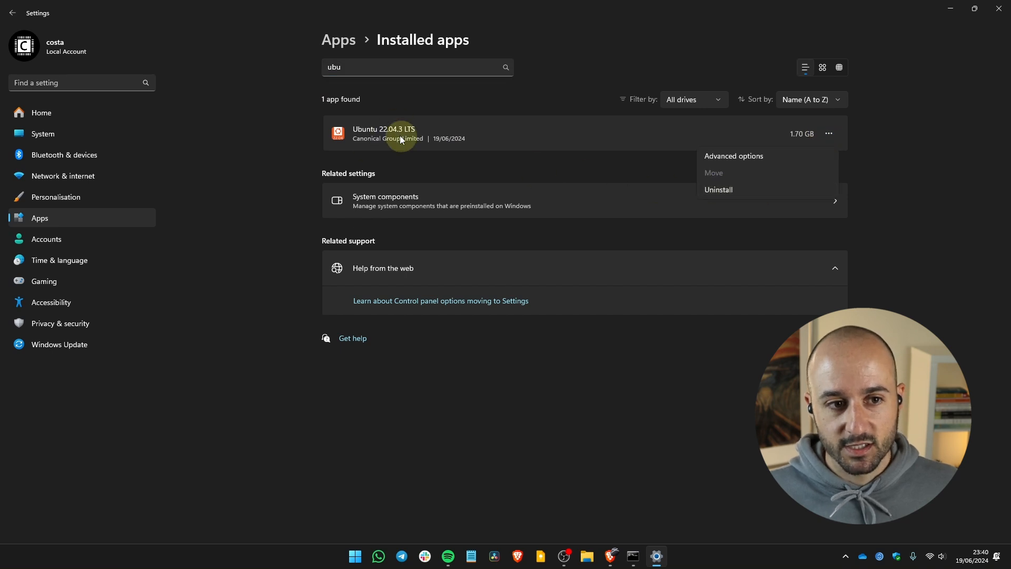